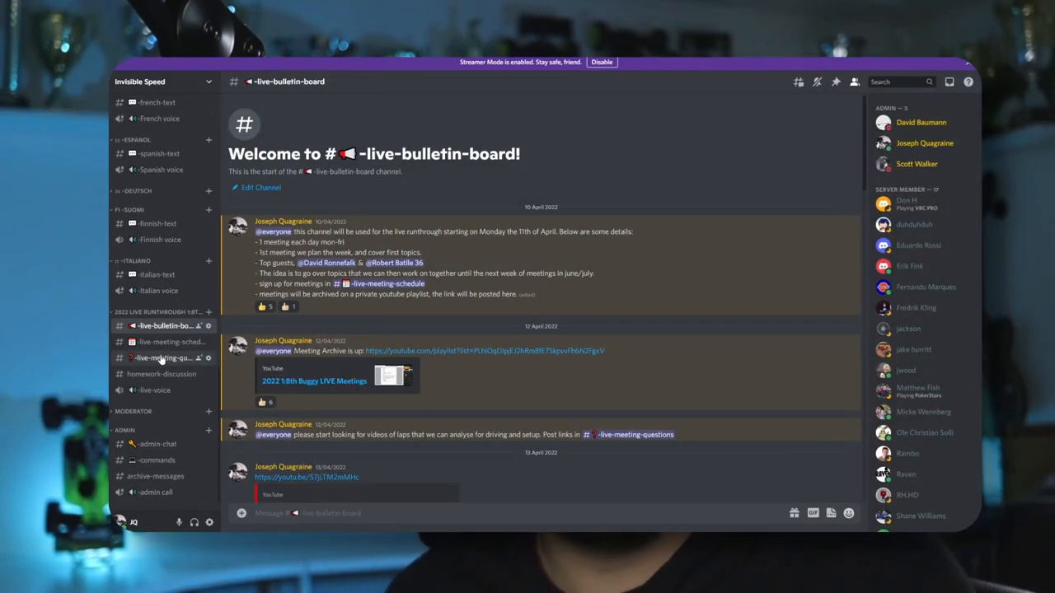
Step: Stop the screen share so Zoom shows the Gallery View of all participants
left_click(165, 358)
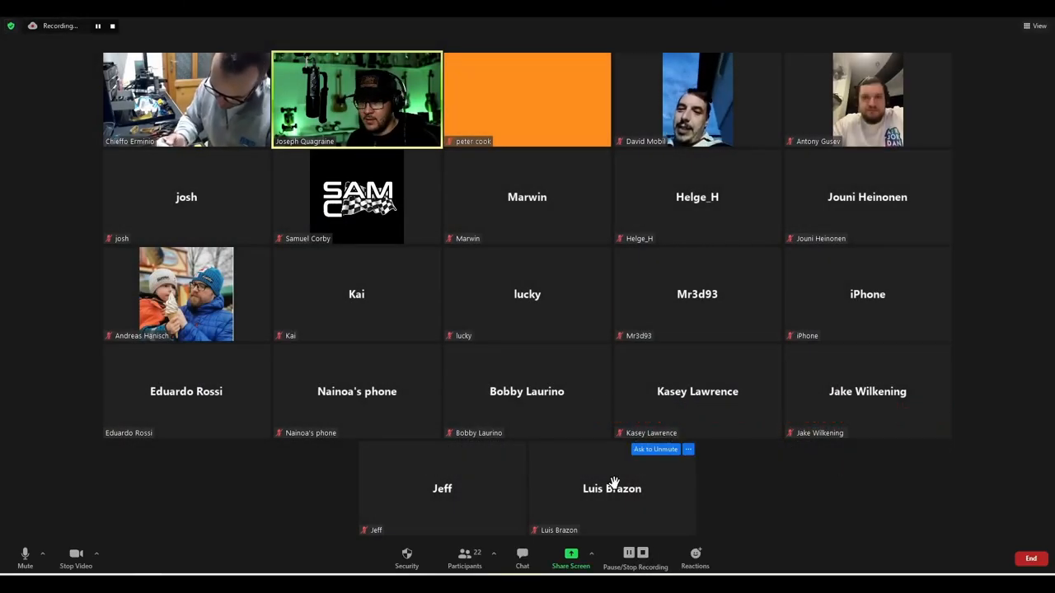
mouse_move(841, 544)
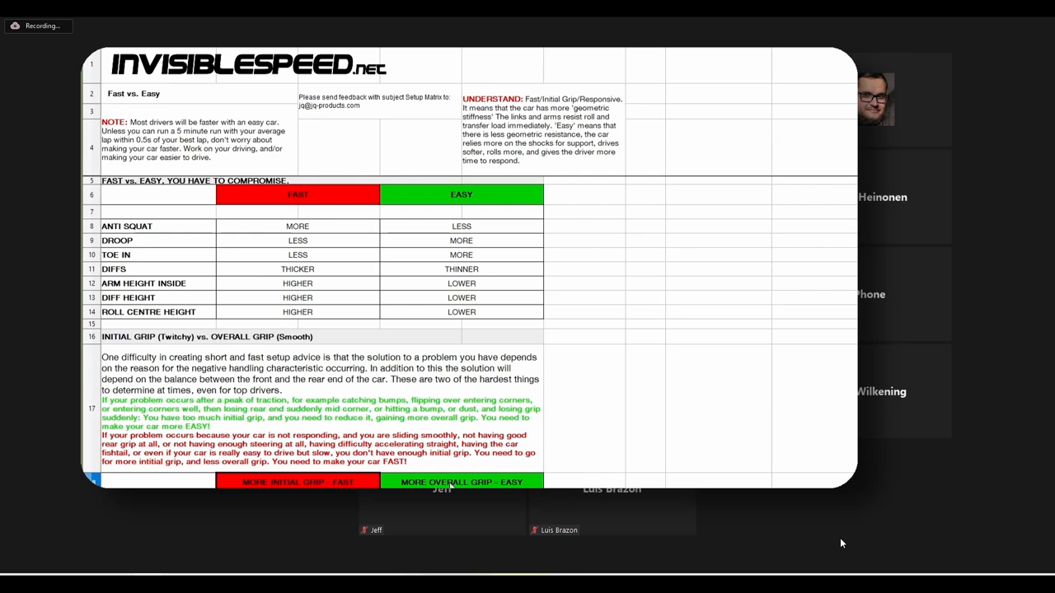
mouse_move(415, 432)
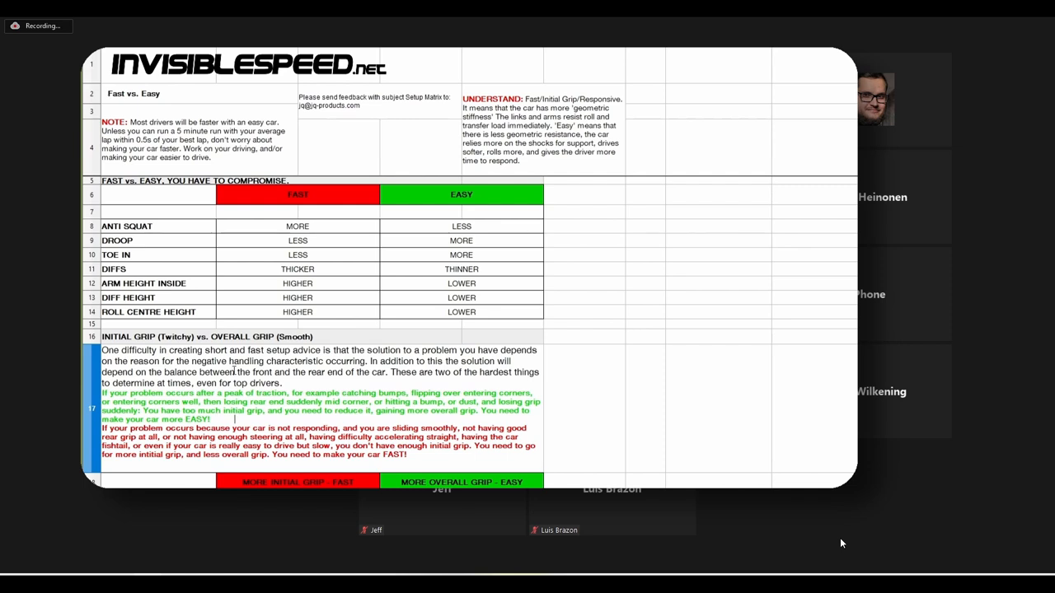
mouse_move(308, 412)
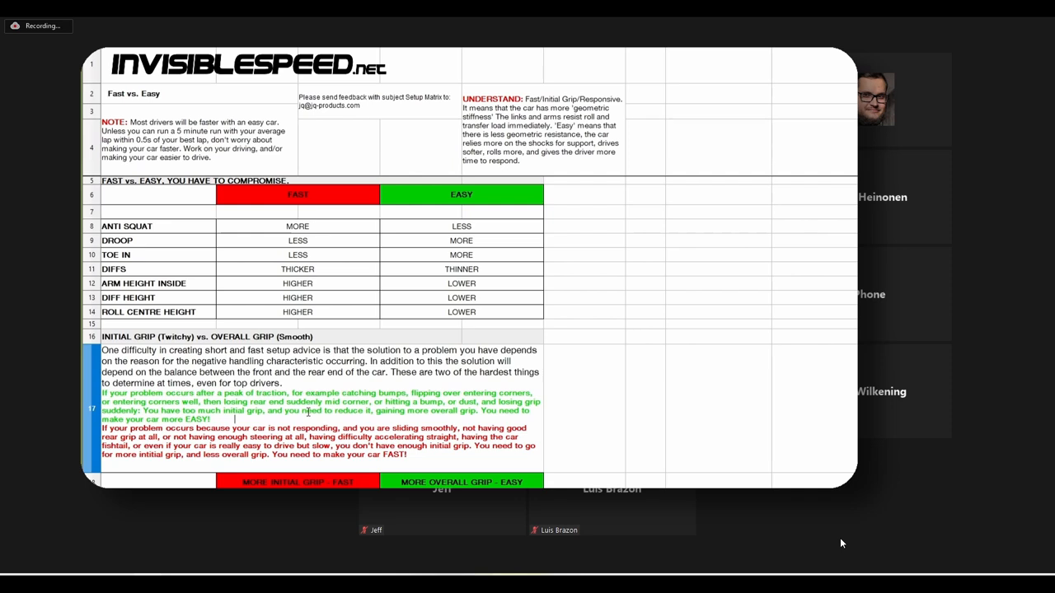
left_click(297, 195)
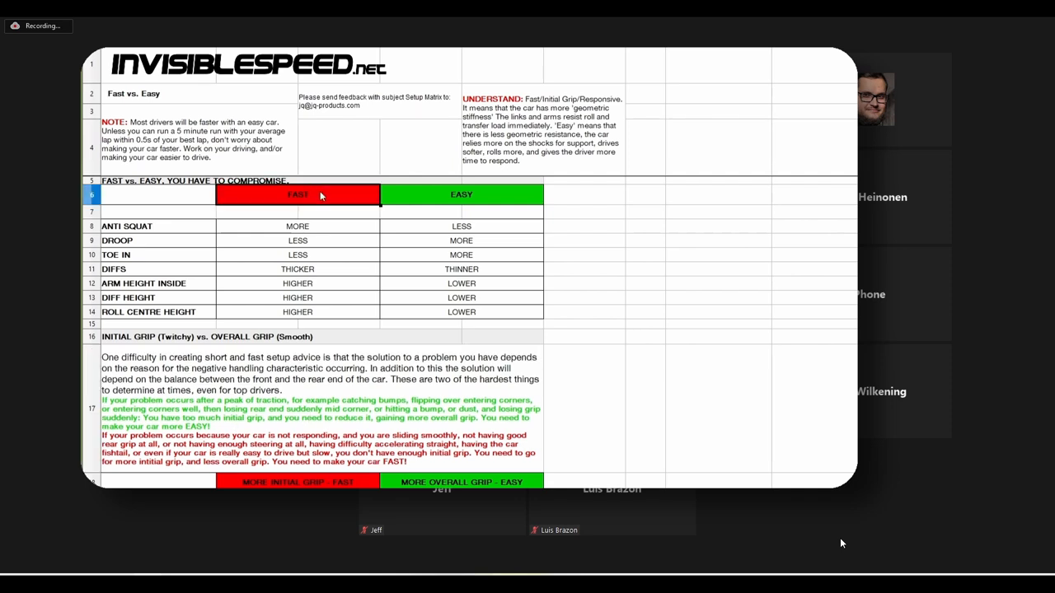
mouse_move(283, 412)
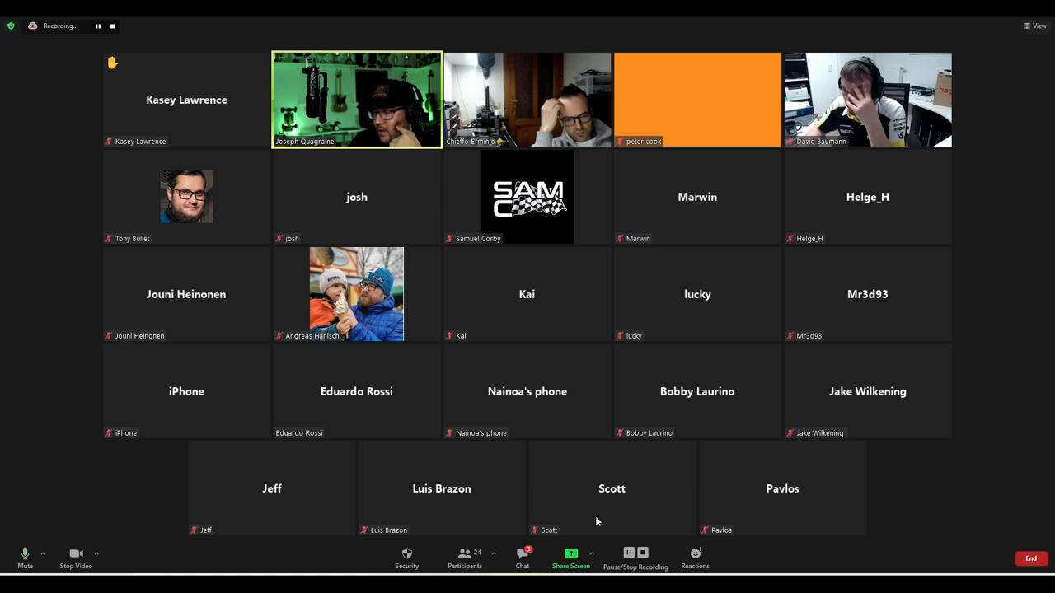
left_click(571, 554)
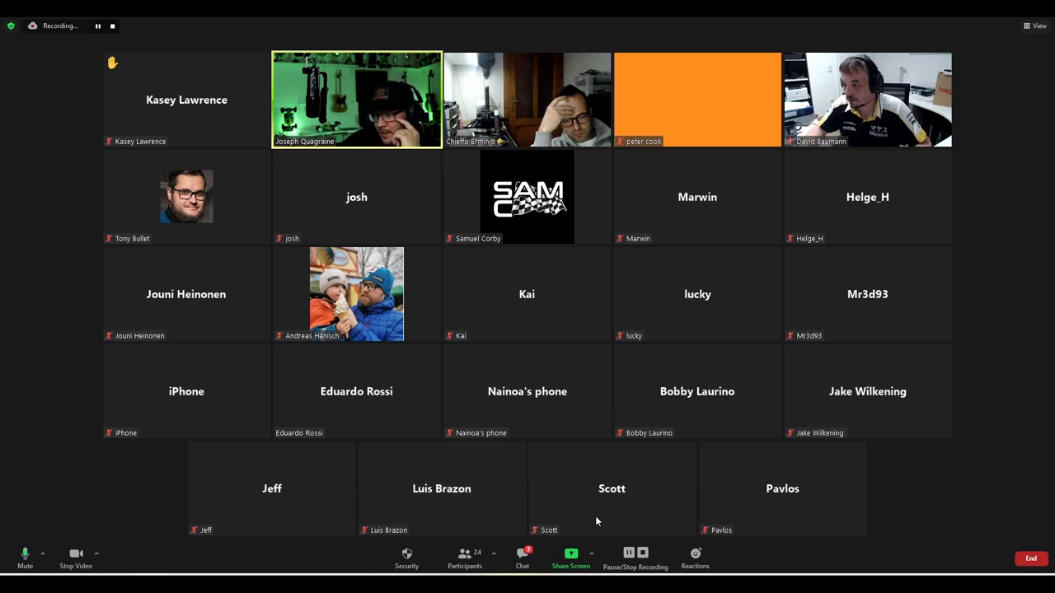
left_click(570, 559)
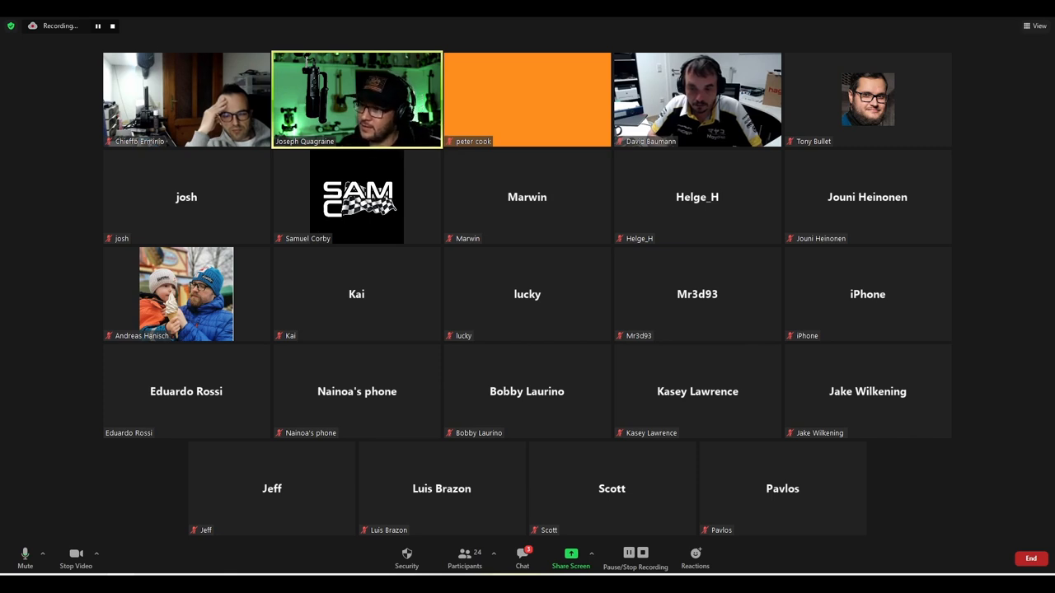
left_click(571, 557)
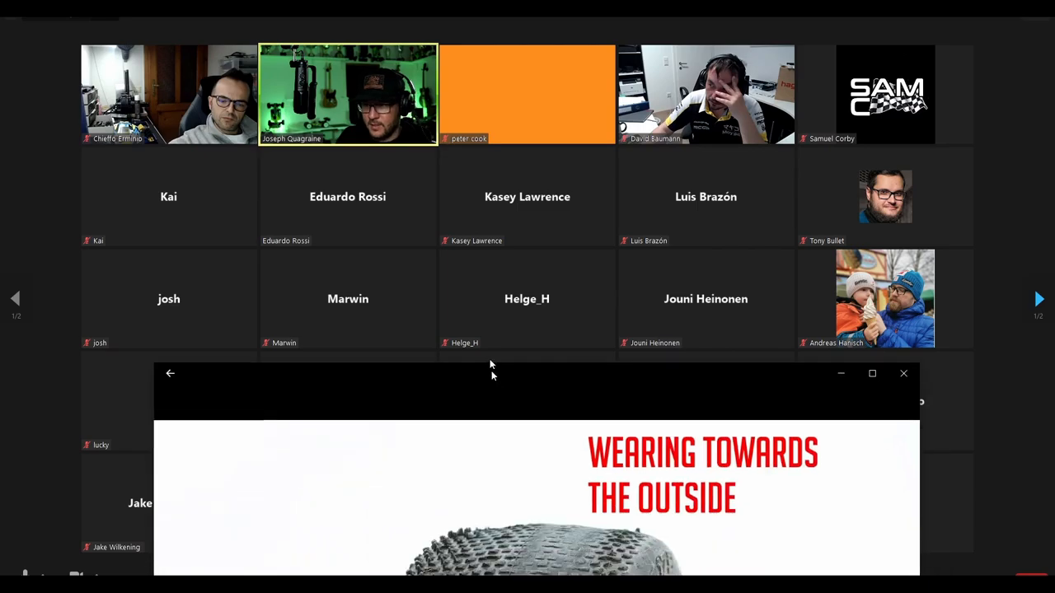
Step: Close the tyre-wear picture, returning to the full Zoom participant gallery
left_click(903, 372)
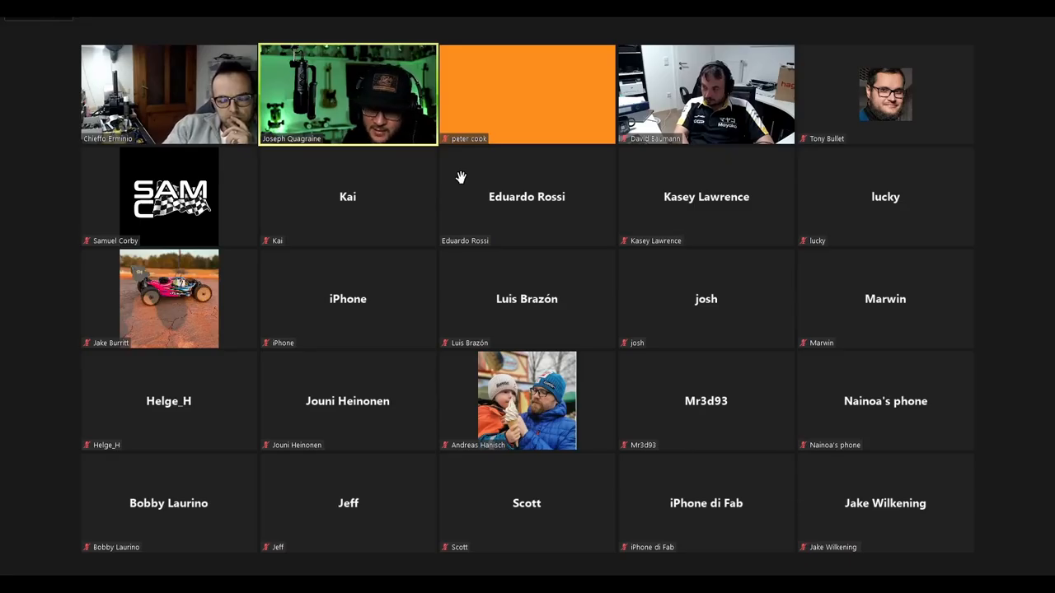